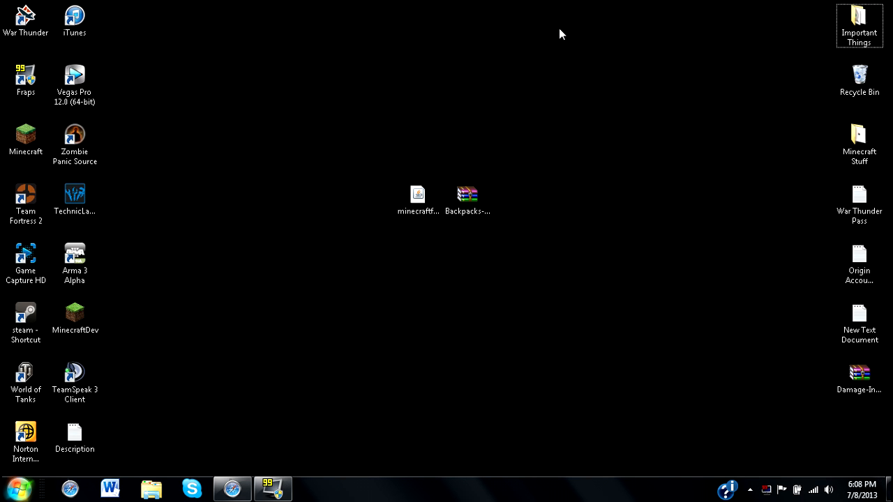
mouse_move(554, 36)
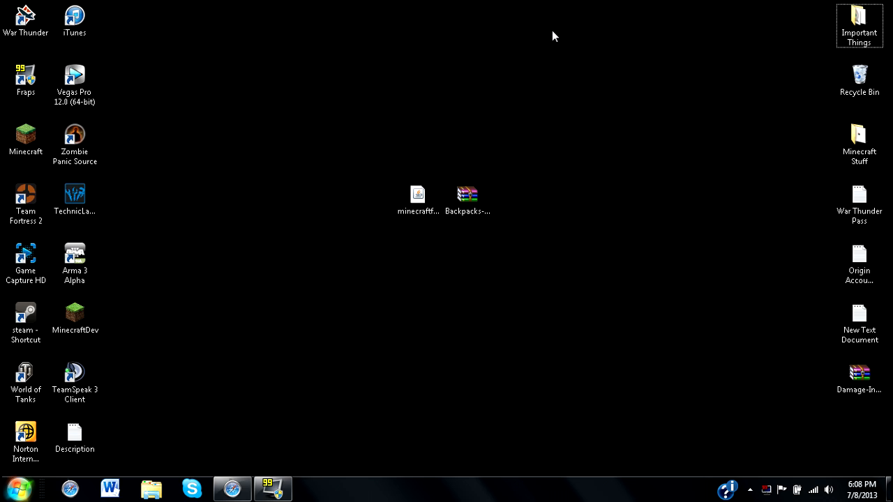
mouse_move(597, 6)
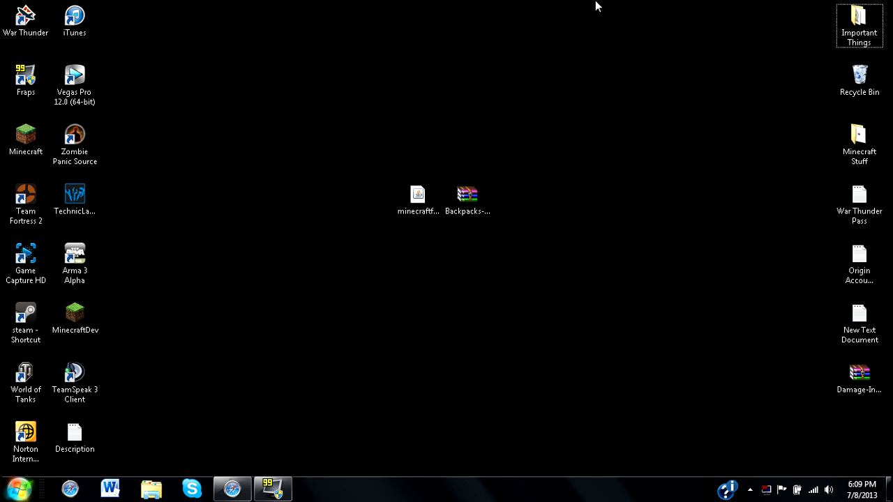
mouse_move(492, 199)
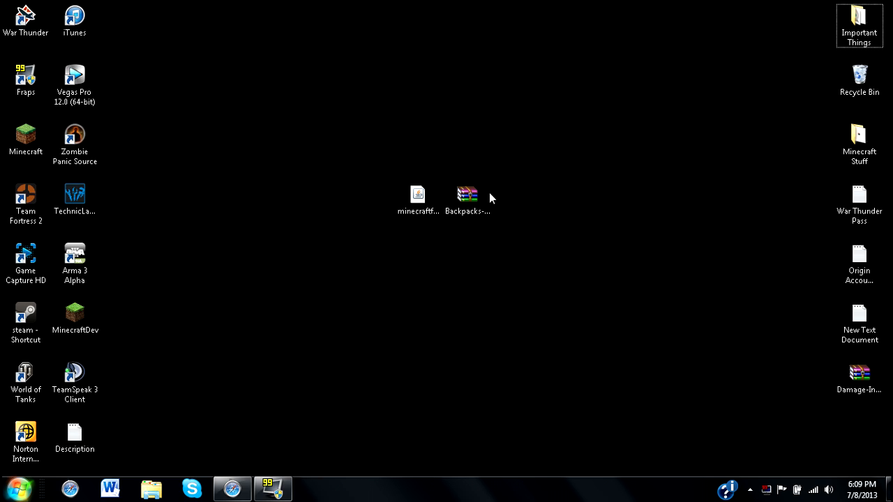
Run the Forge 8.9.0.775 installer, install the client profile, and dismiss the success message
click(467, 194)
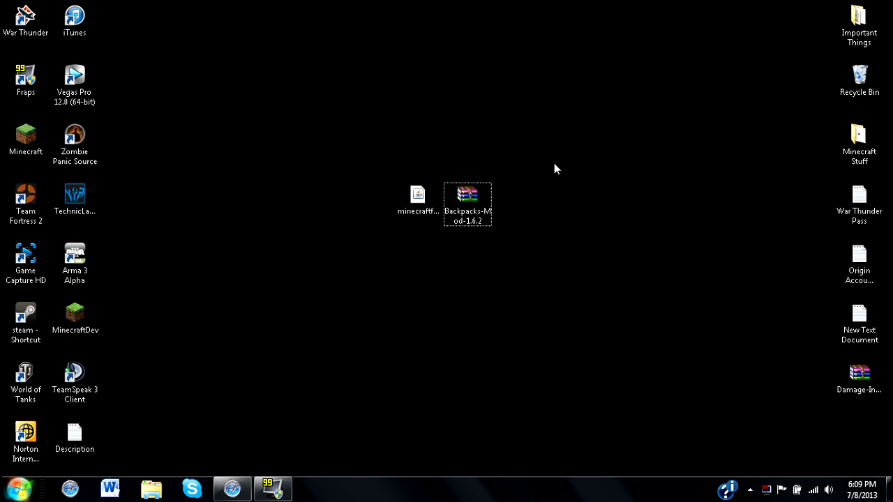
click(418, 195)
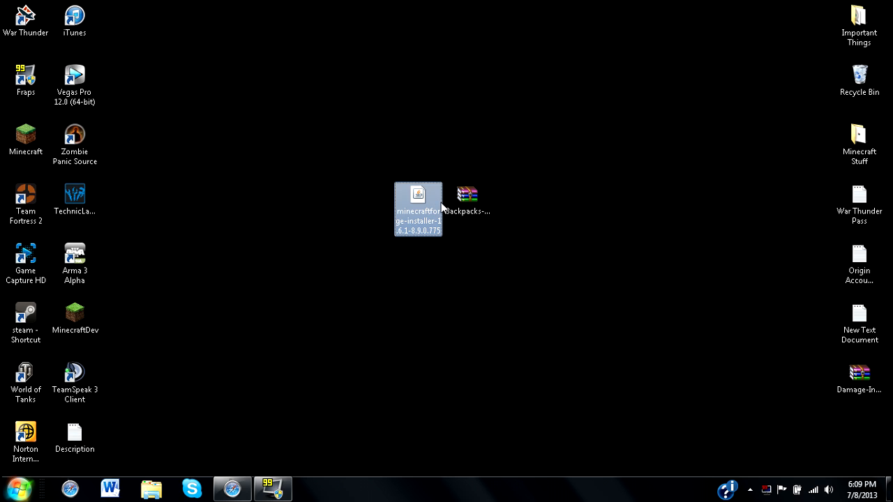
mouse_move(470, 244)
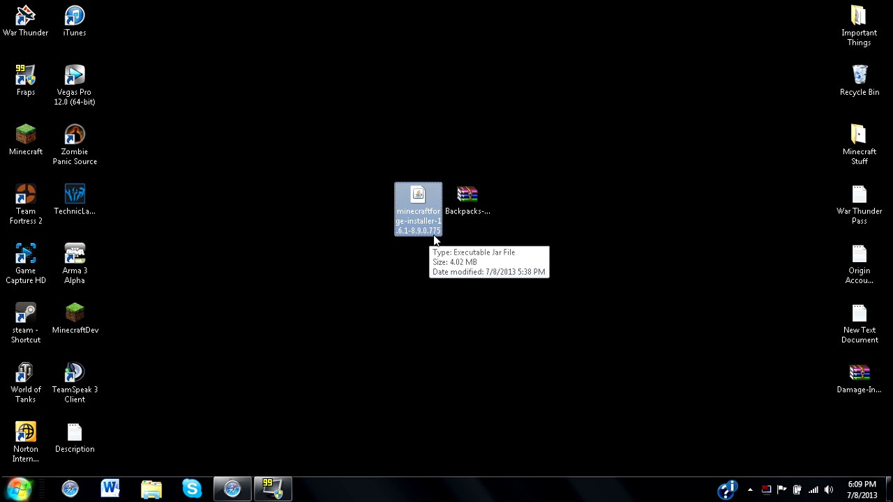
mouse_move(493, 233)
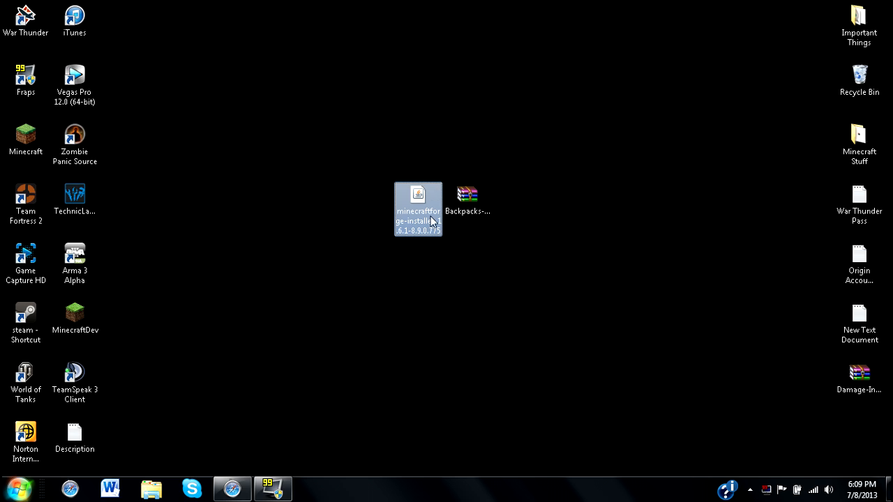
mouse_move(425, 229)
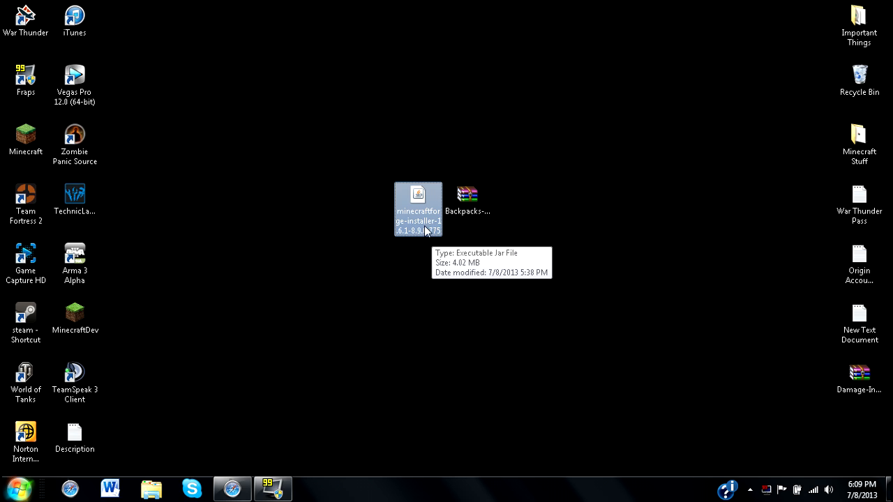
mouse_move(416, 232)
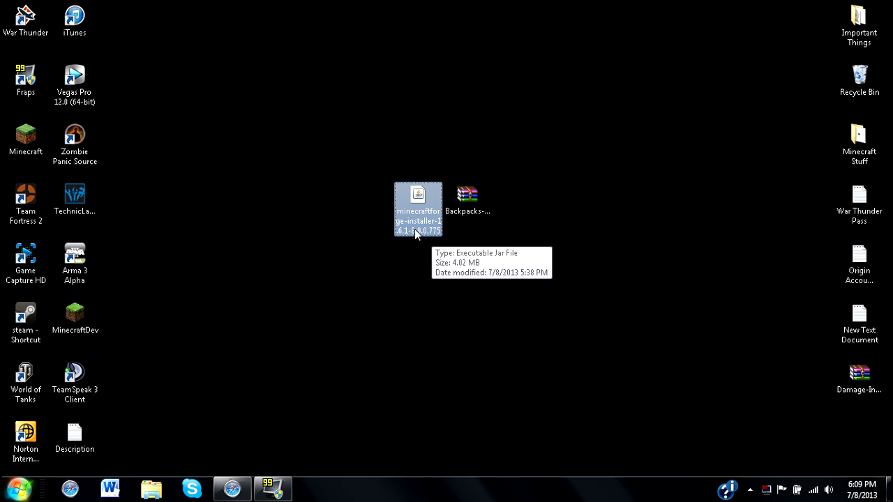
mouse_move(422, 233)
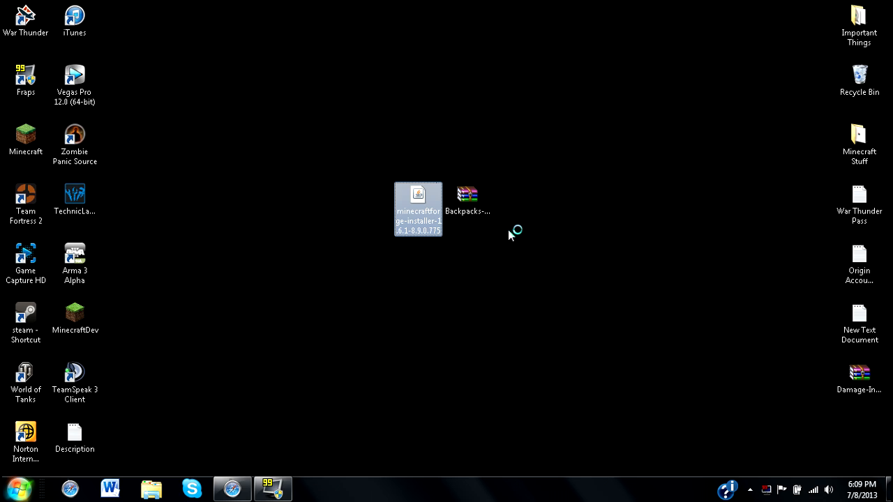
double_click(418, 209)
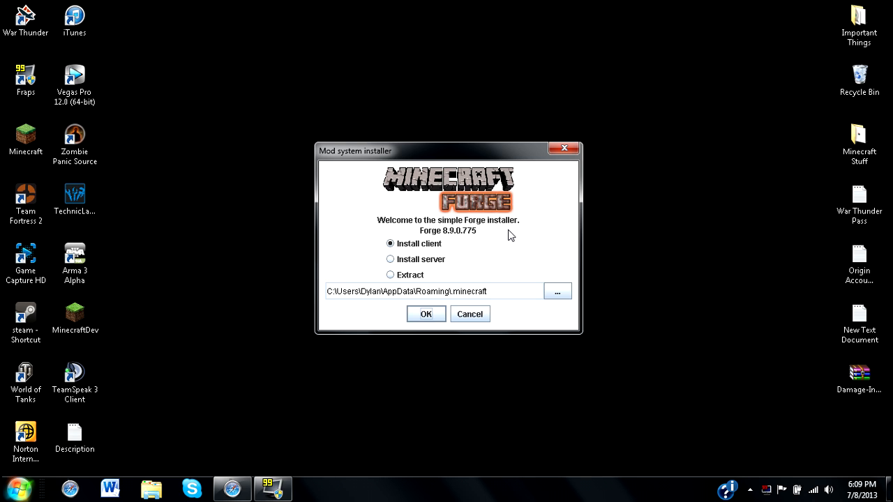
mouse_move(433, 252)
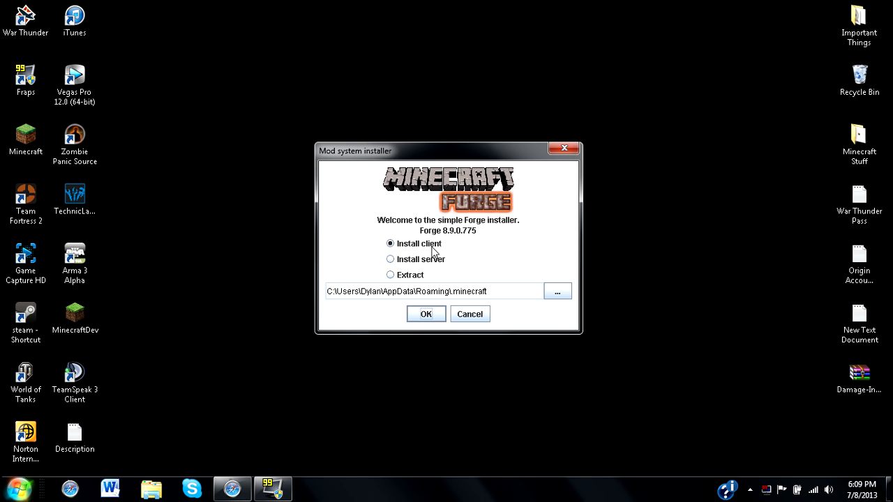
mouse_move(425, 249)
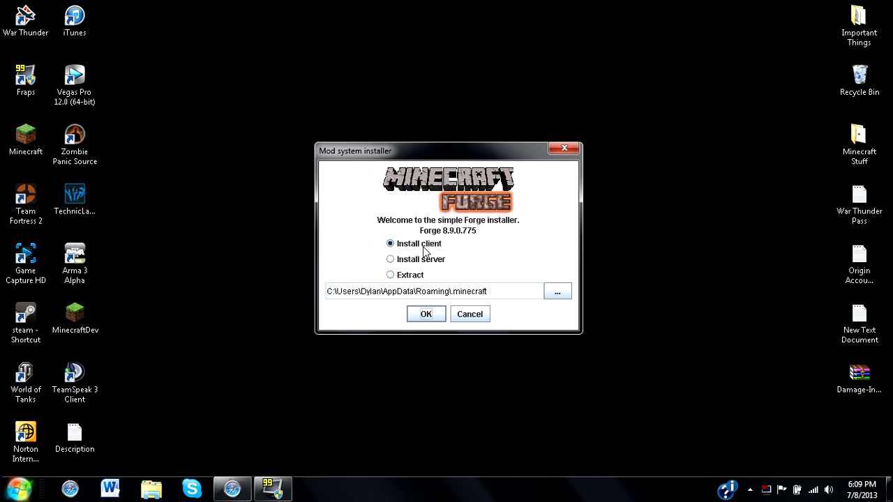
mouse_move(415, 283)
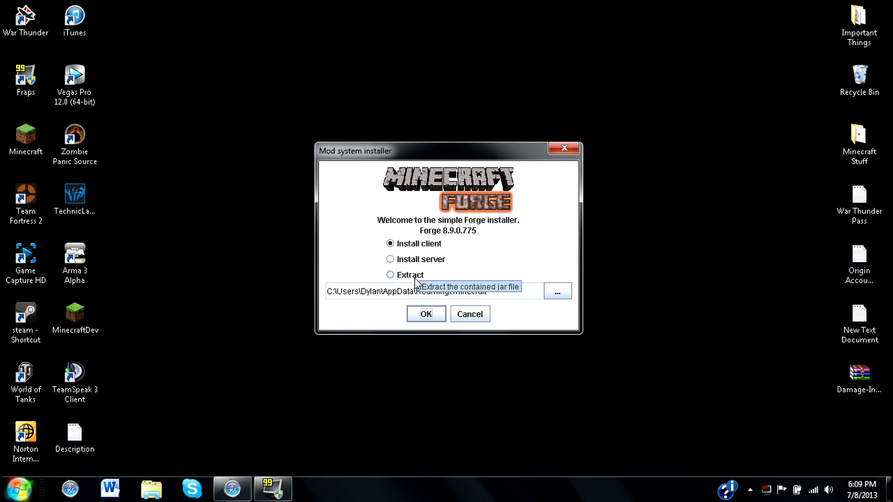
mouse_move(414, 275)
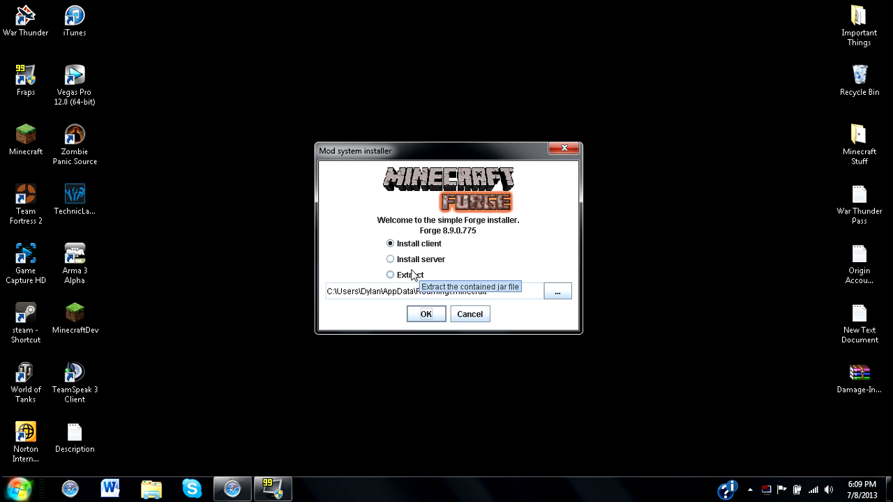
mouse_move(398, 263)
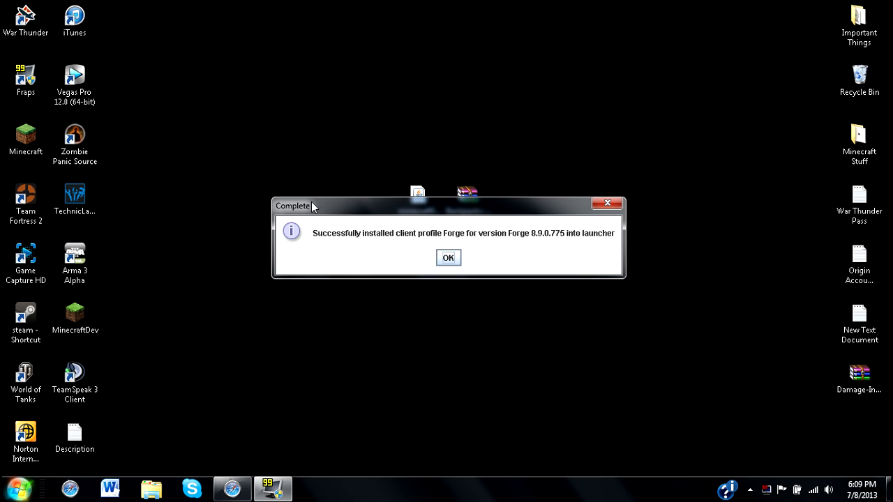
mouse_move(443, 220)
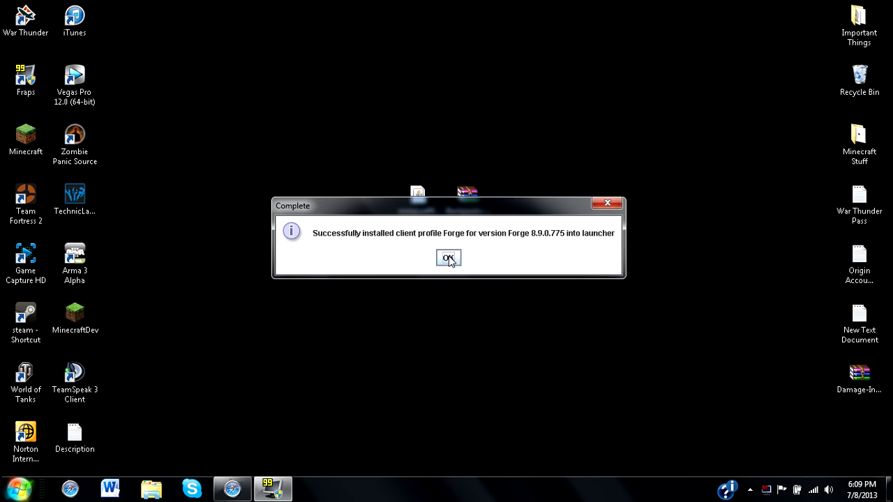
click(449, 259)
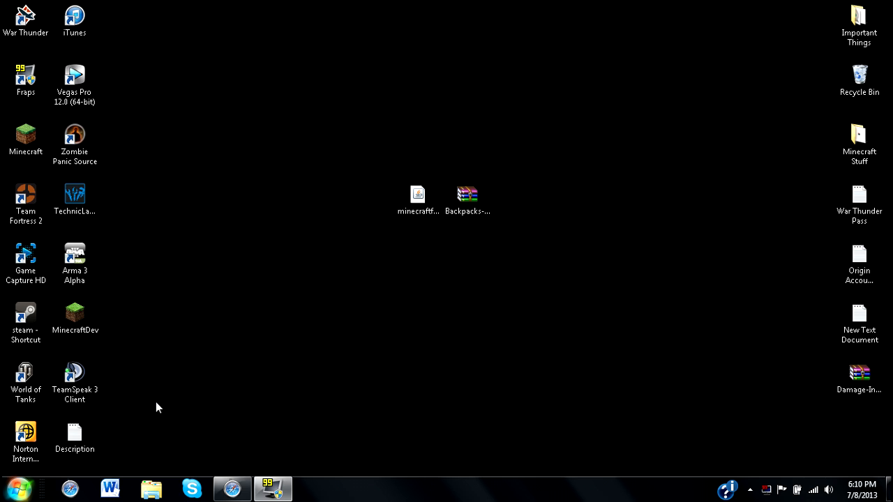
Confirm the Forge8.9.0.775 folder exists in %appdata%\.minecraft\versions, then close Explorer
text(%appd)
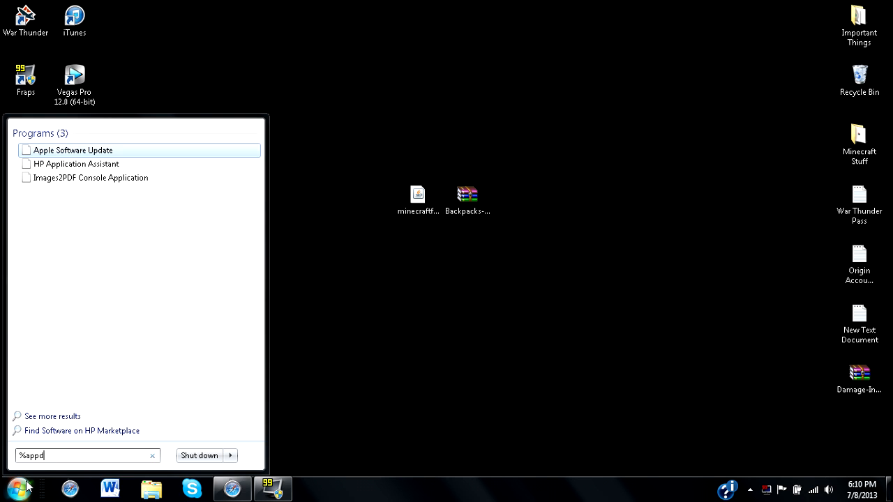
key(enter)
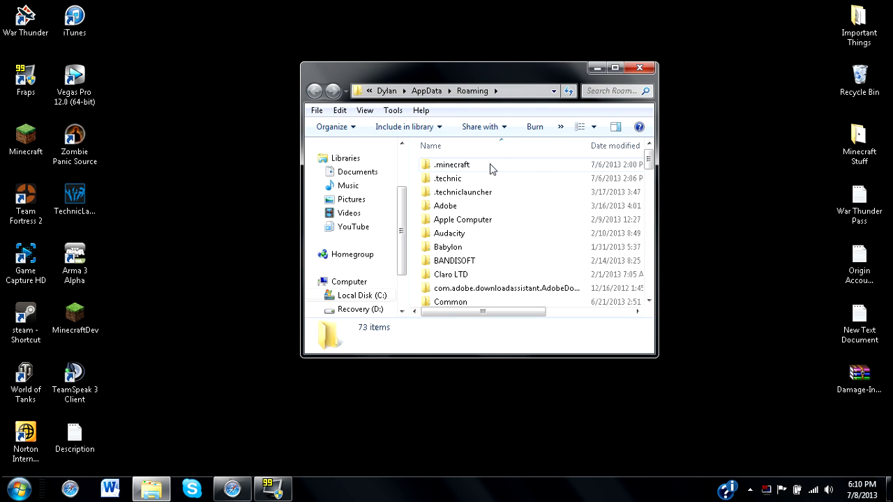
double_click(452, 164)
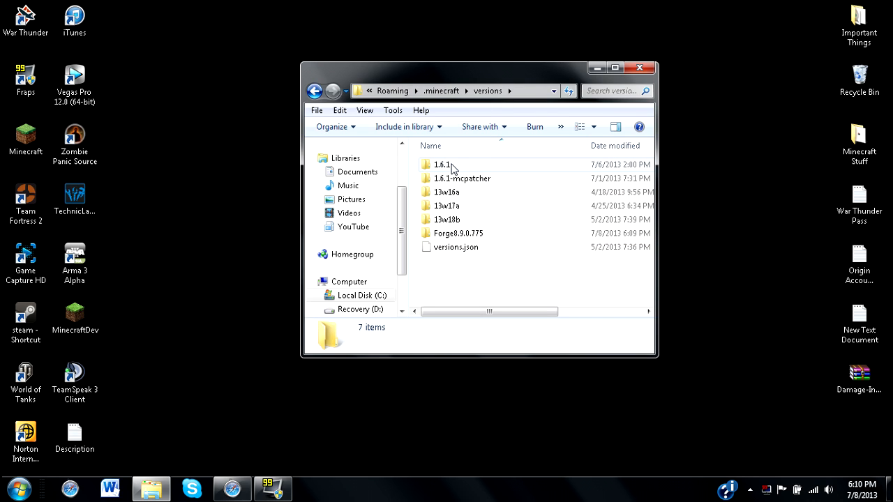
mouse_move(466, 200)
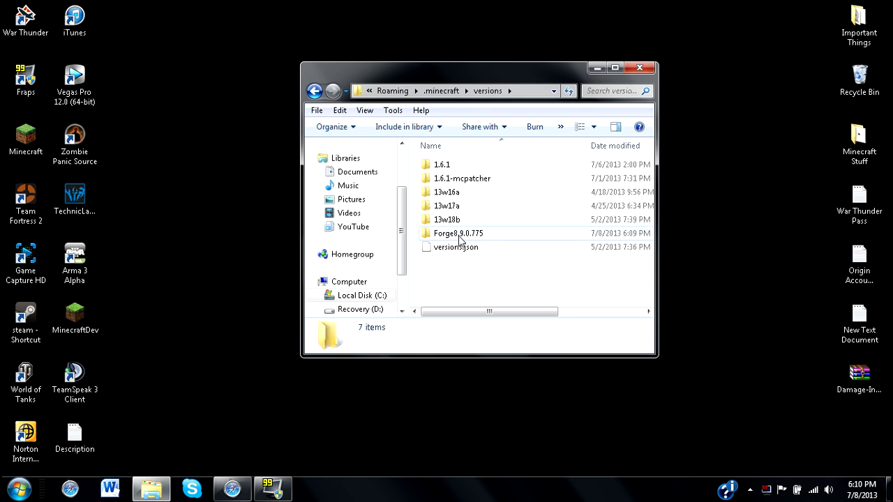
double_click(457, 233)
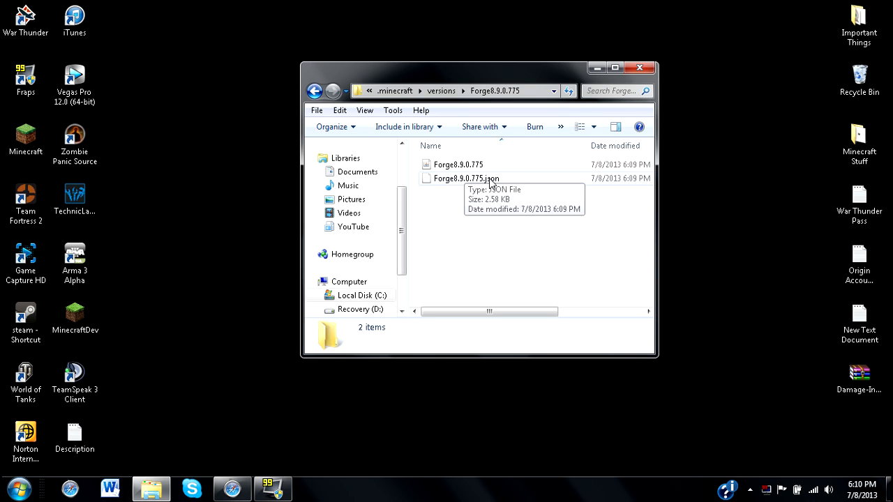
mouse_move(483, 179)
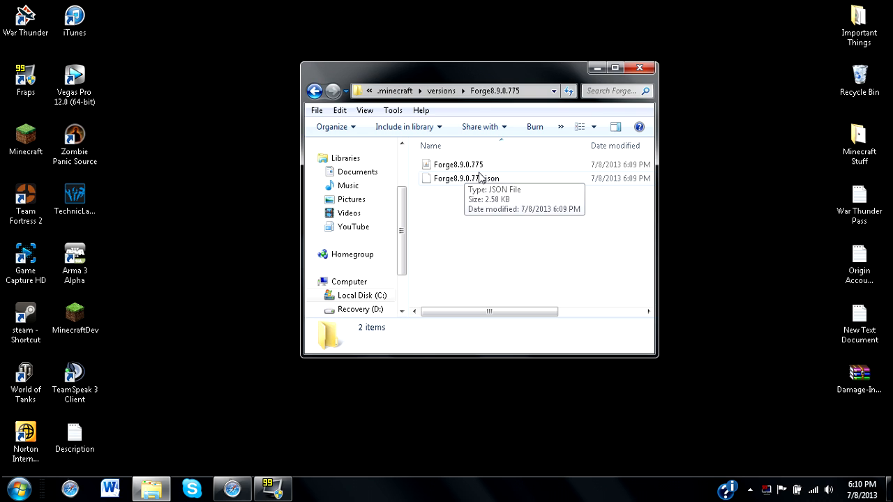
click(638, 68)
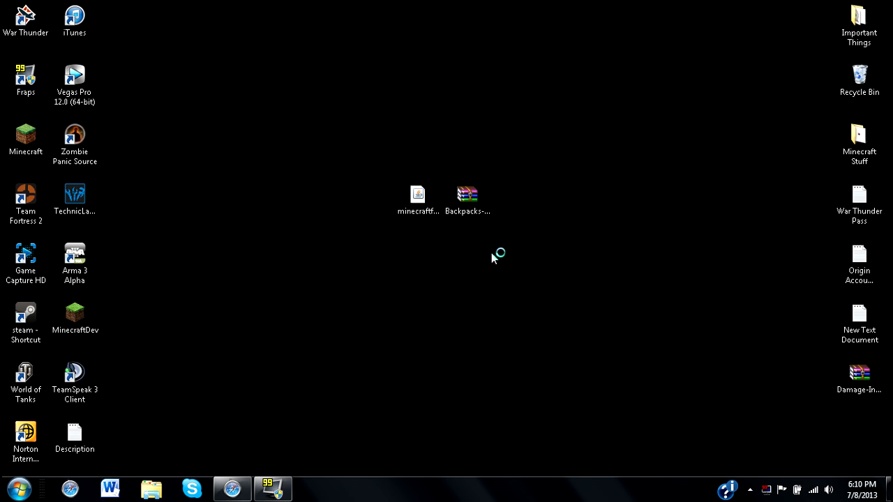
Launch Minecraft Launcher and save the Default profile using release Forge8.9.0.775
click(26, 136)
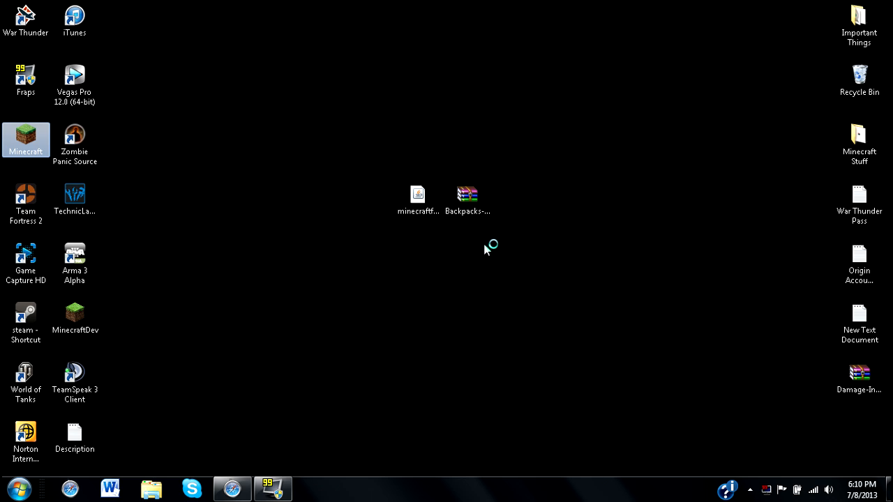
double_click(26, 140)
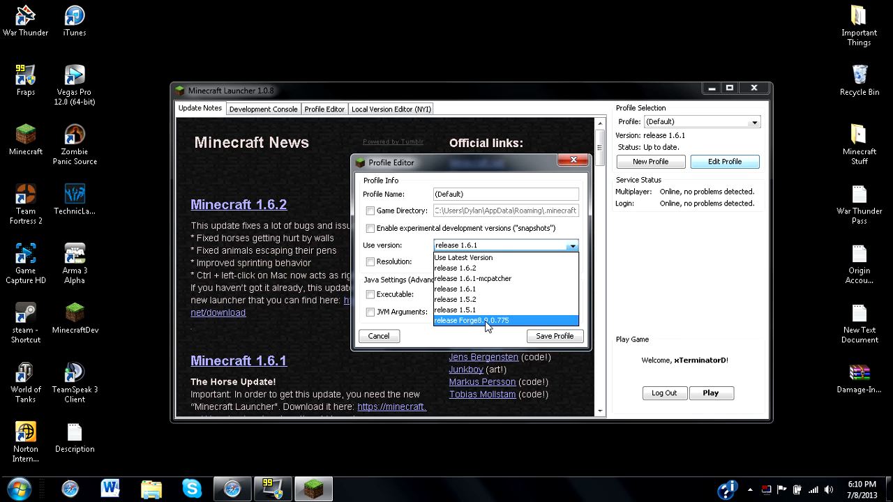
click(472, 320)
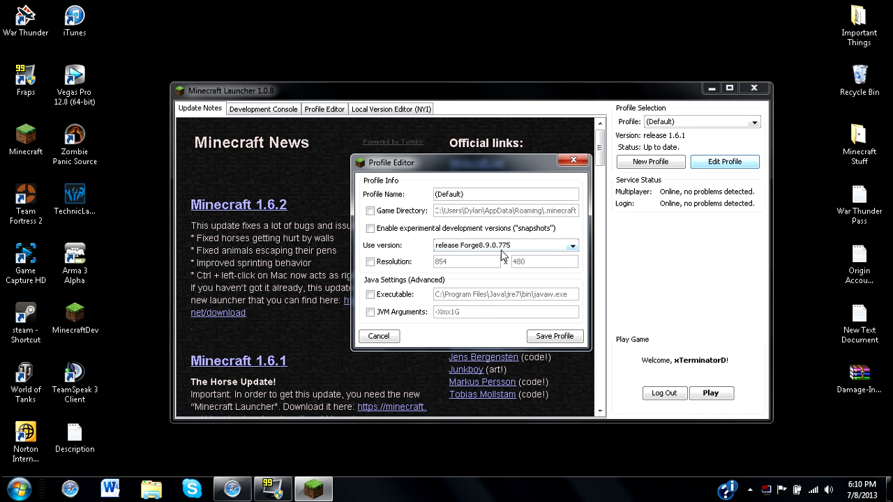
click(572, 245)
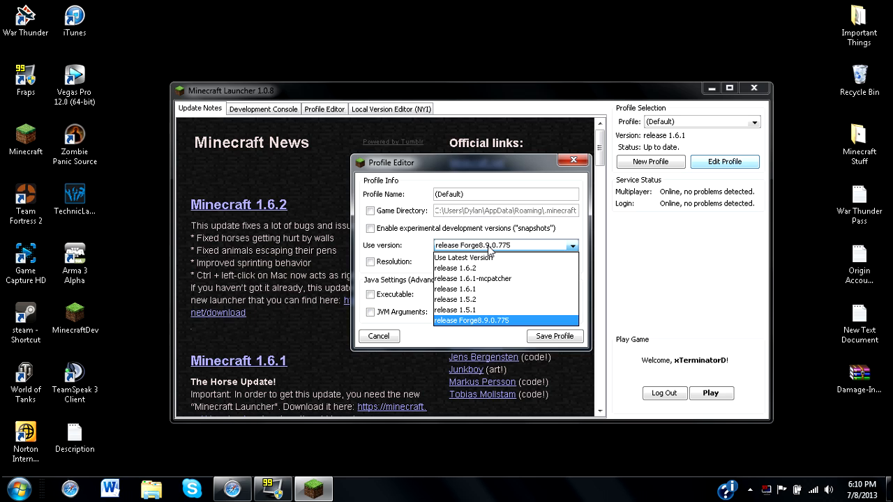
mouse_move(478, 299)
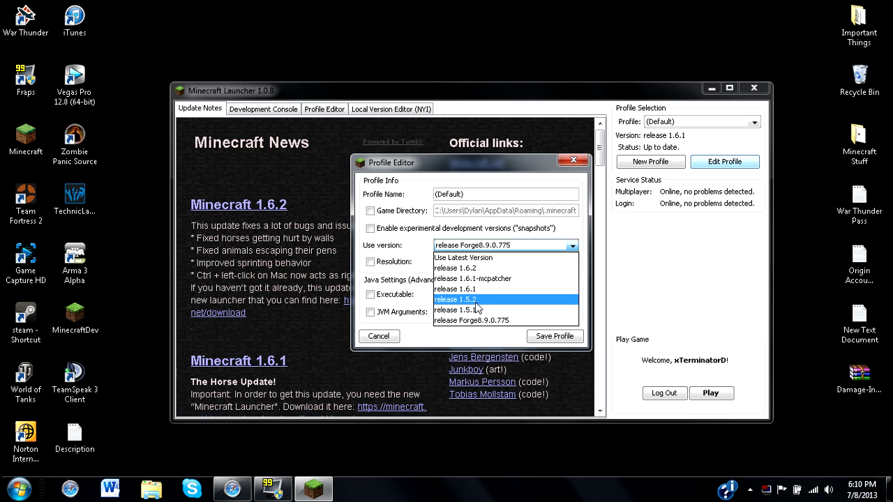
mouse_move(474, 289)
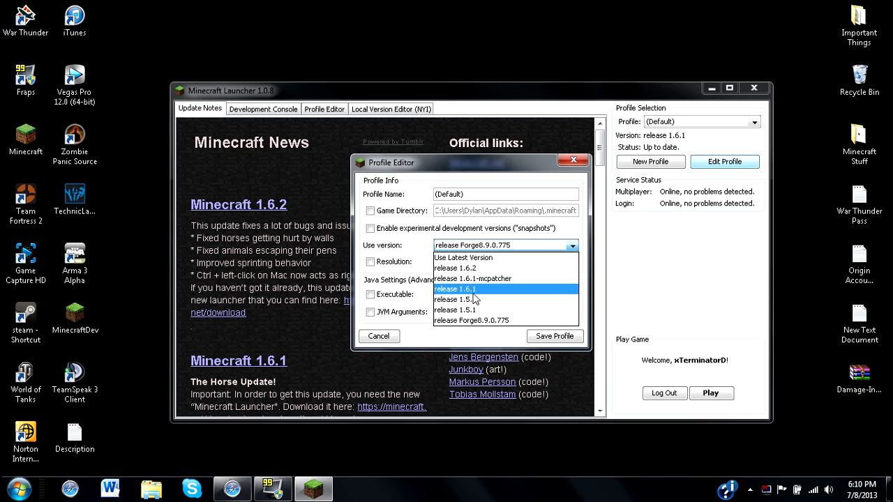
mouse_move(474, 268)
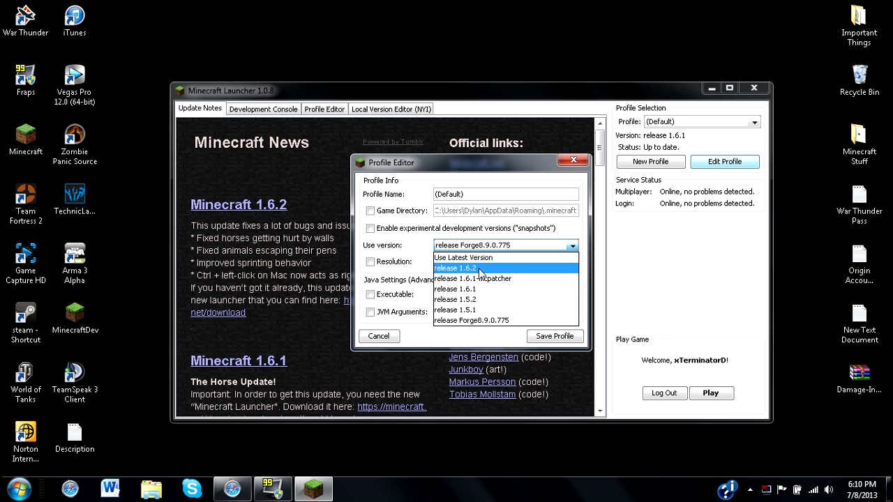
mouse_move(479, 271)
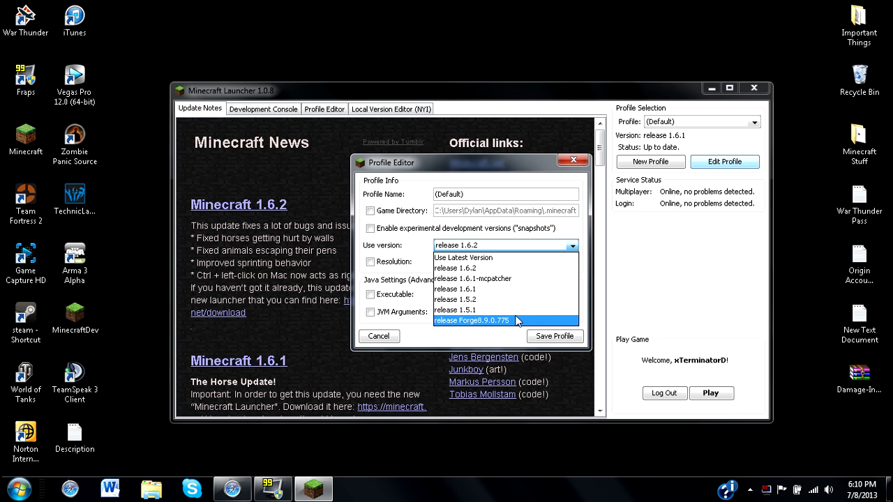
click(554, 336)
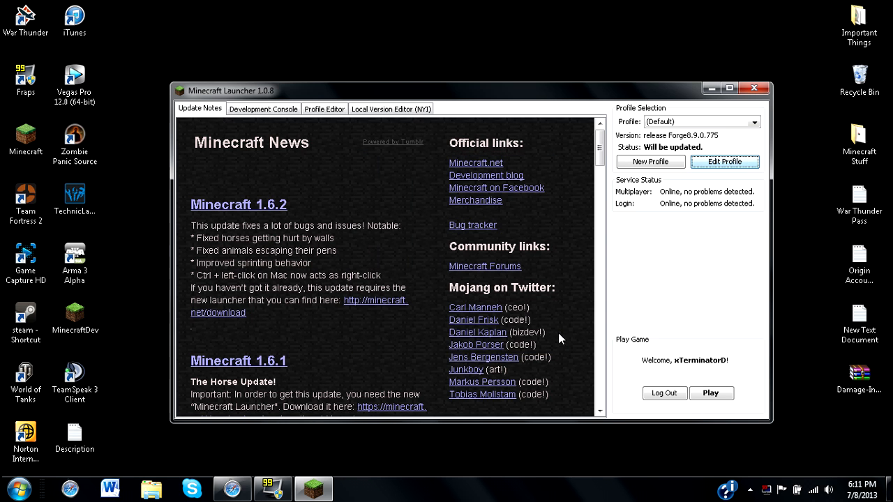
mouse_move(711, 392)
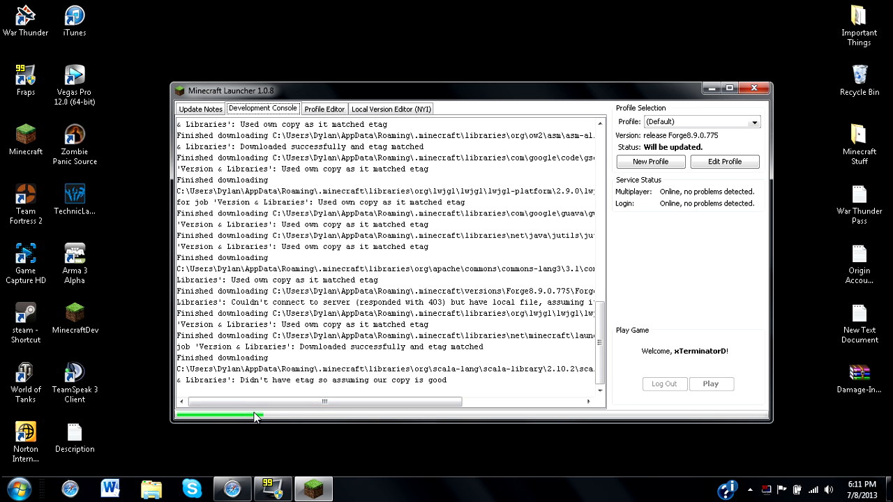
Press Play on the Forge profile and follow the console as libraries download
click(711, 384)
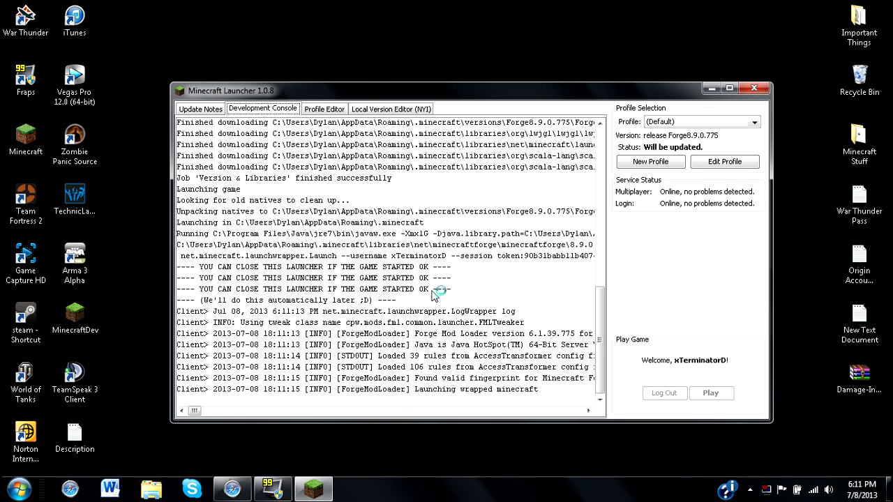
scroll(down, 3)
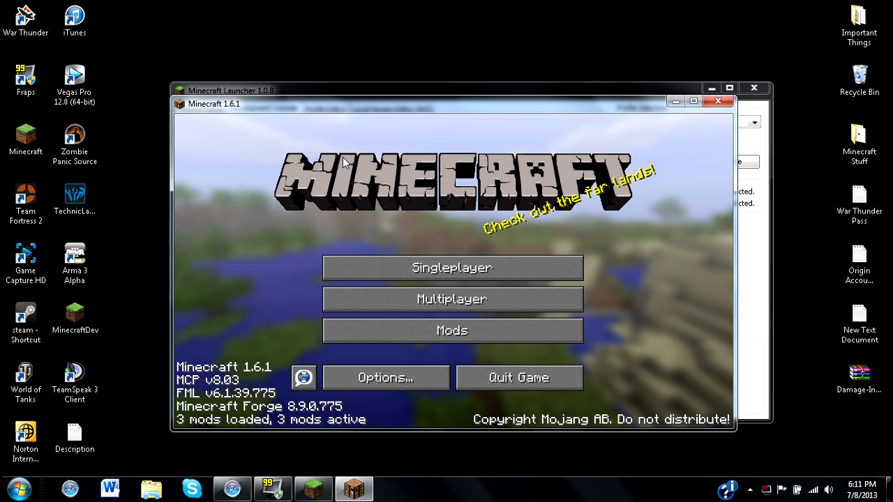
mouse_move(452, 330)
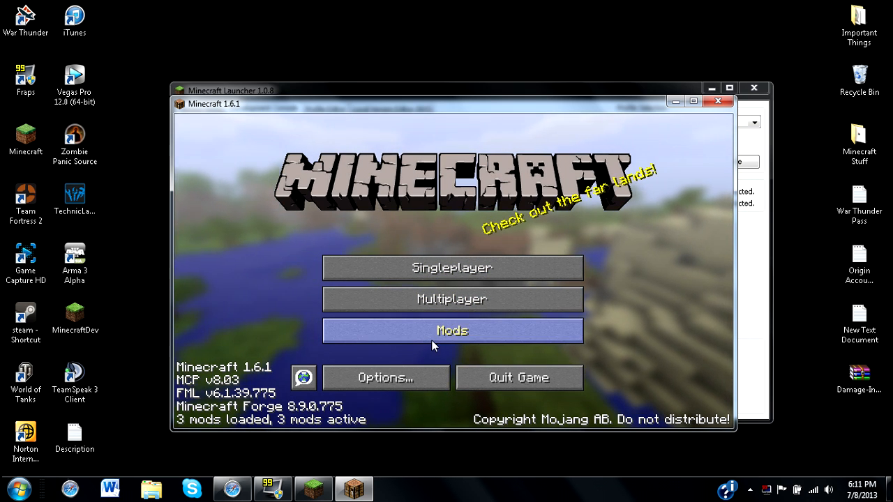
Open Mods on the title screen and select Forge Mod Loader to view its details
click(452, 330)
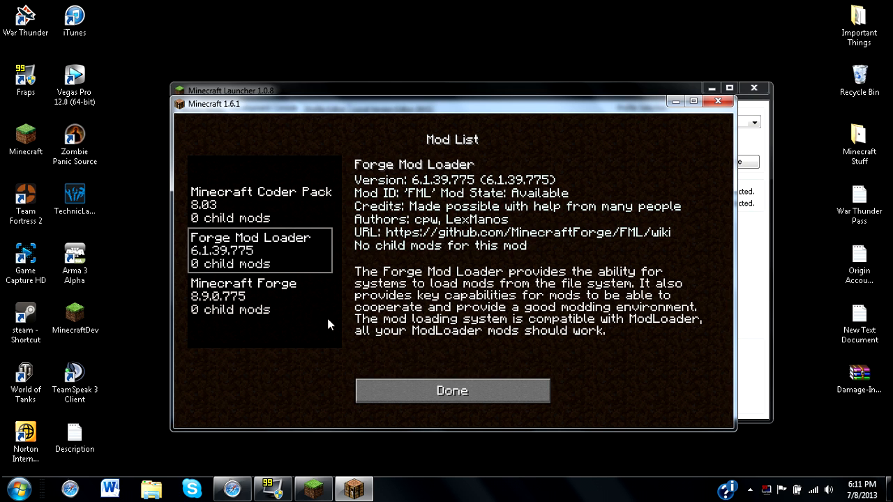
click(452, 390)
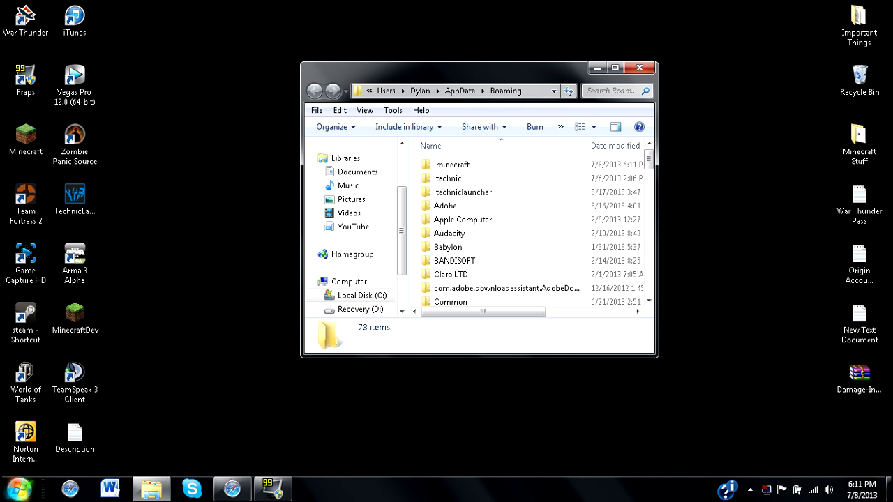
Open the .minecraft\mods folder to receive the Backpacks mod archive
double_click(454, 164)
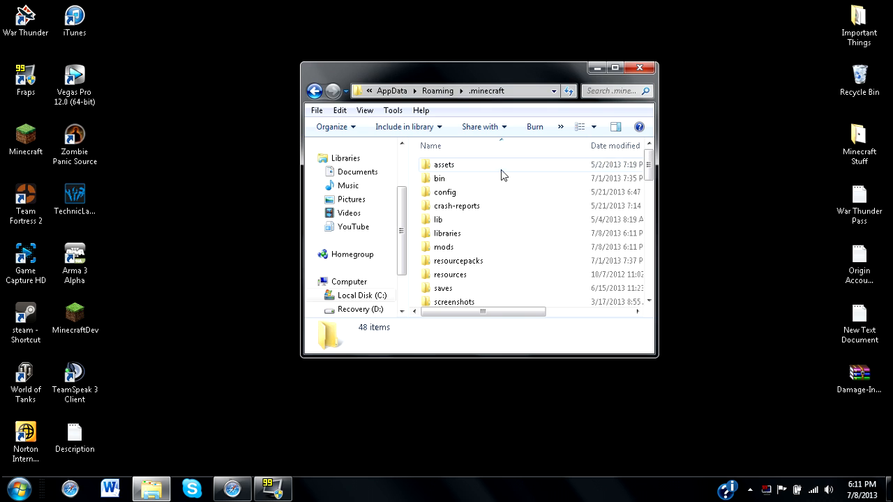
double_click(444, 247)
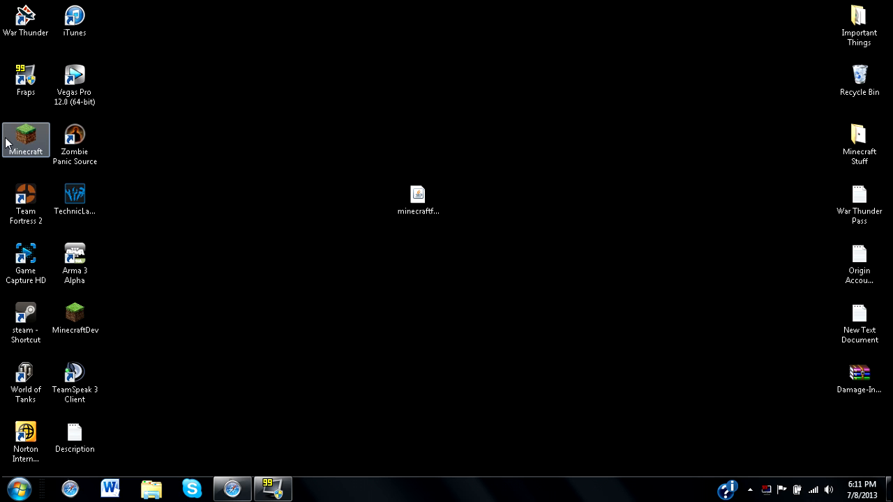
Relaunch Minecraft Launcher from the desktop shortcut and start the Forge8.9.0.775 profile
double_click(26, 139)
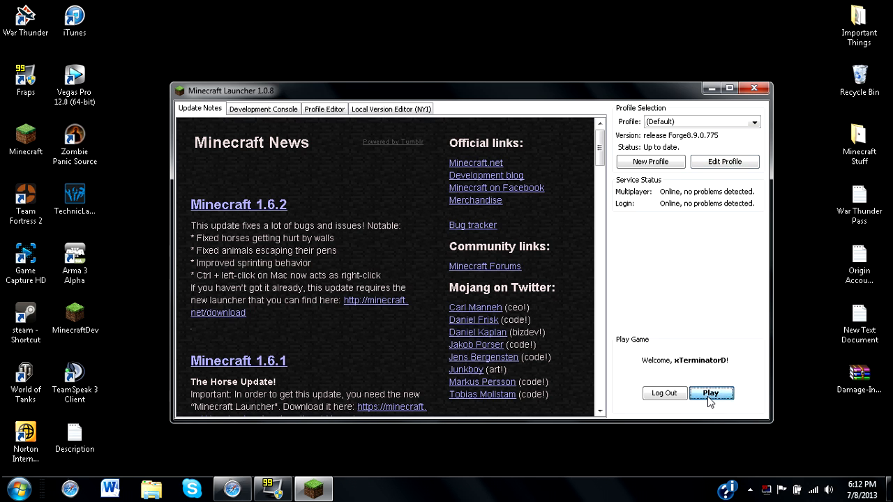
click(711, 393)
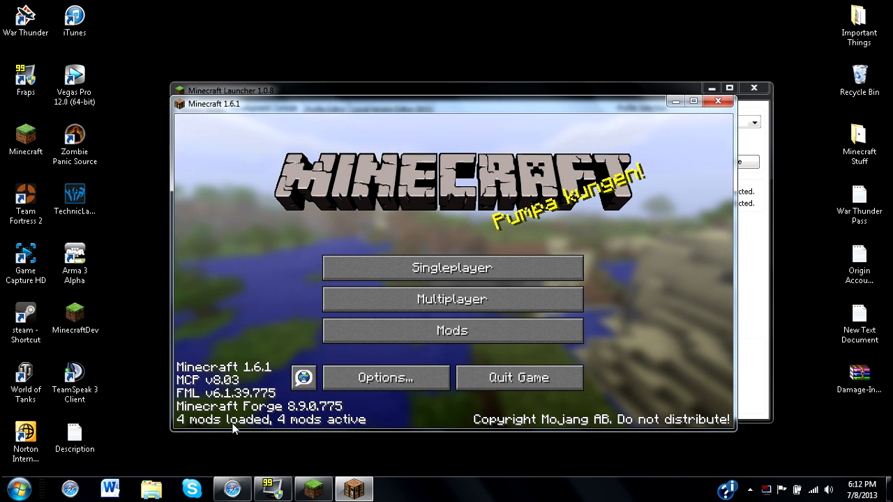
Open the Mod List and select Backpack to show its 1.12.13 details
click(453, 330)
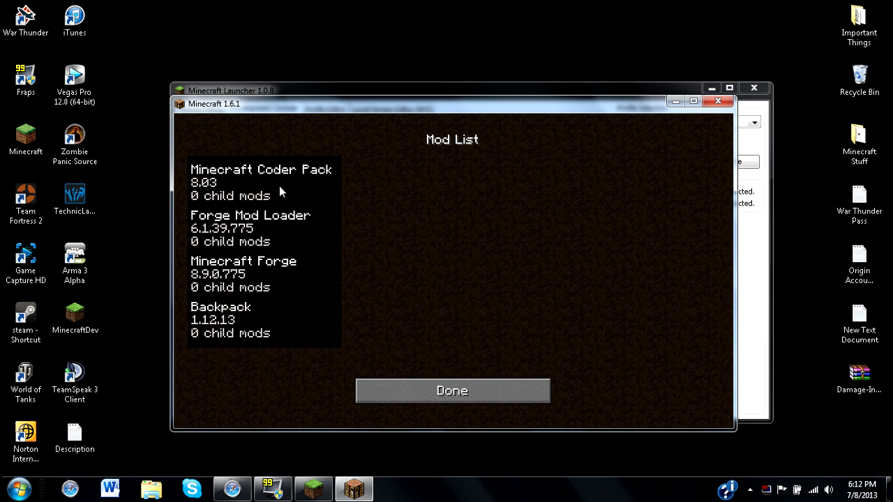
click(221, 320)
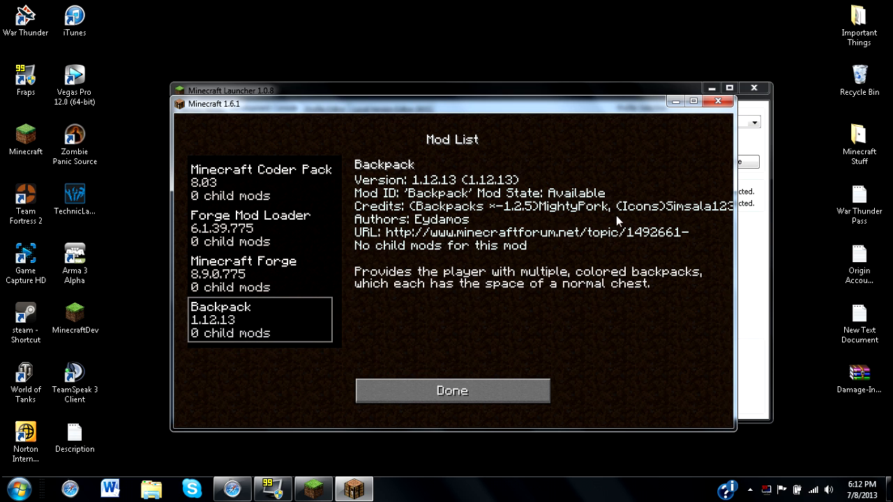
mouse_move(585, 219)
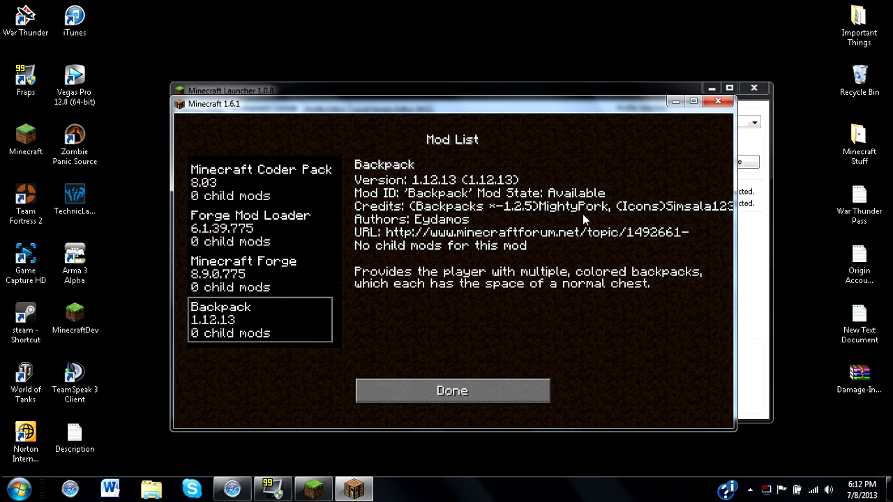